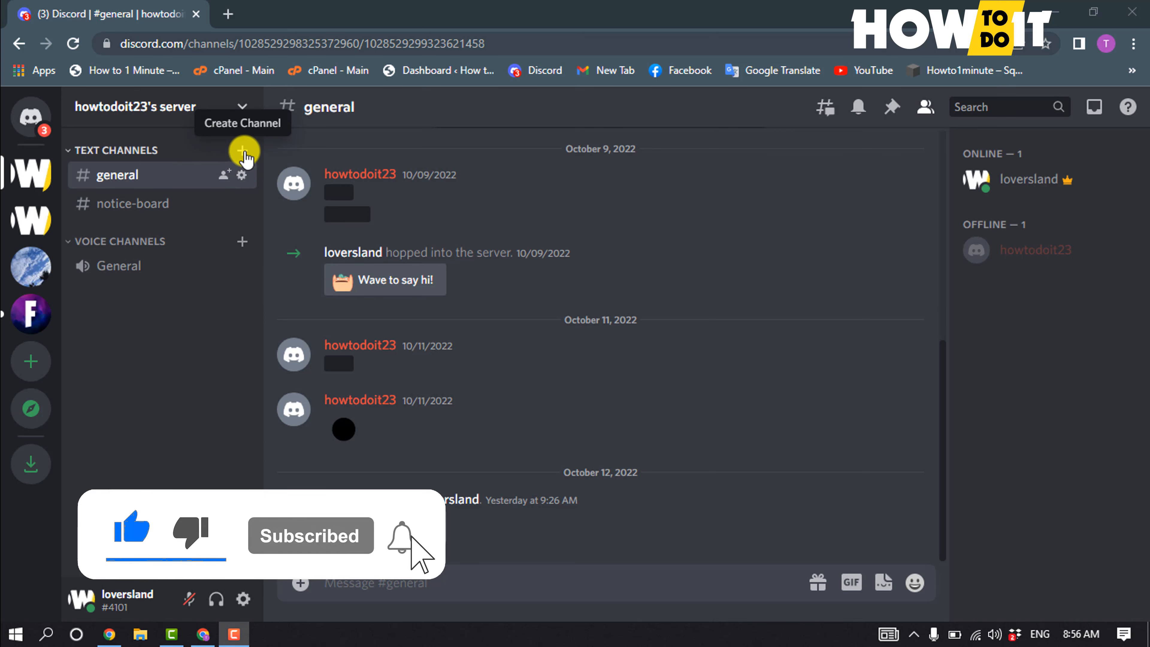
Create a new text channel named 'welcome' in the server
left_click(242, 151)
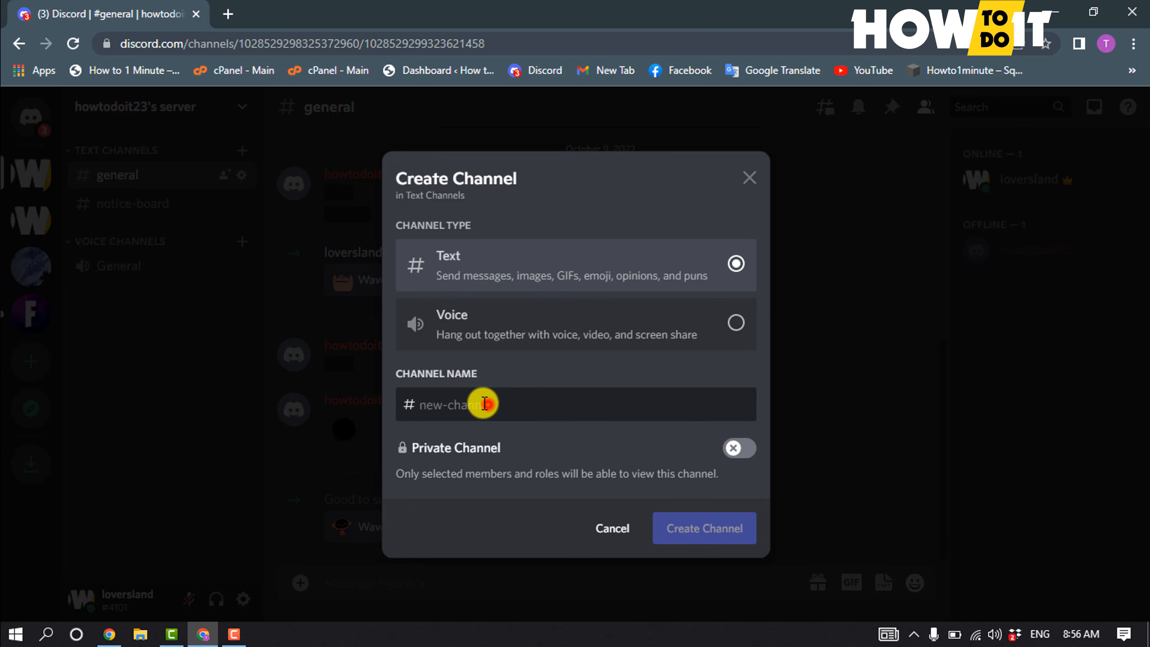
type("well")
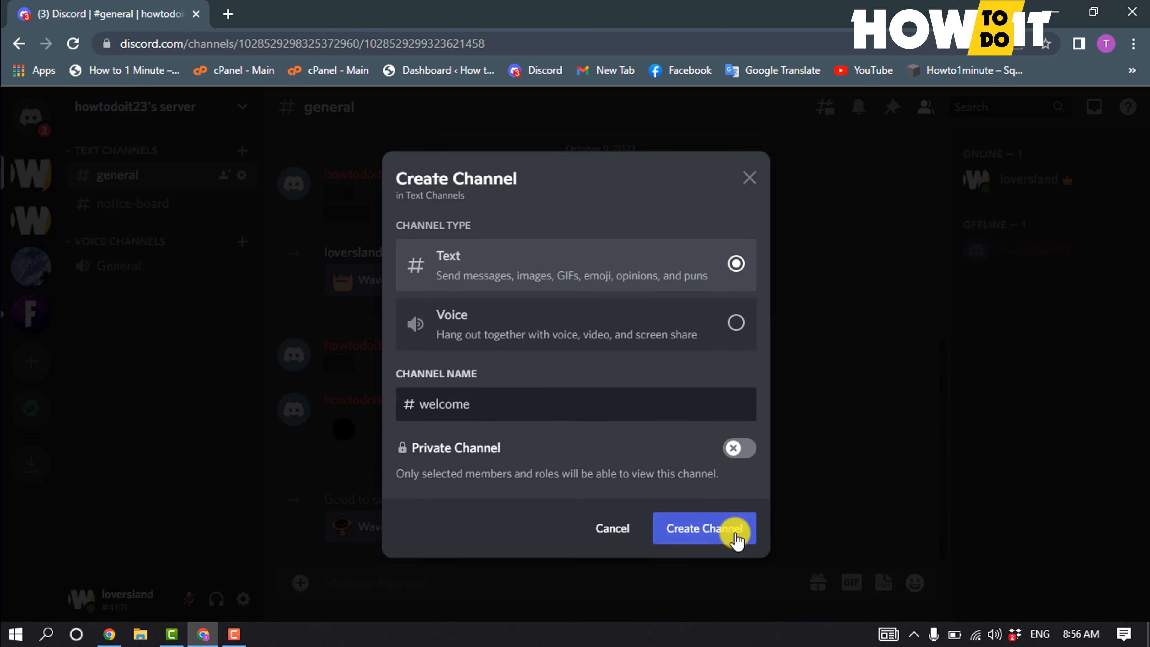
left_click(703, 529)
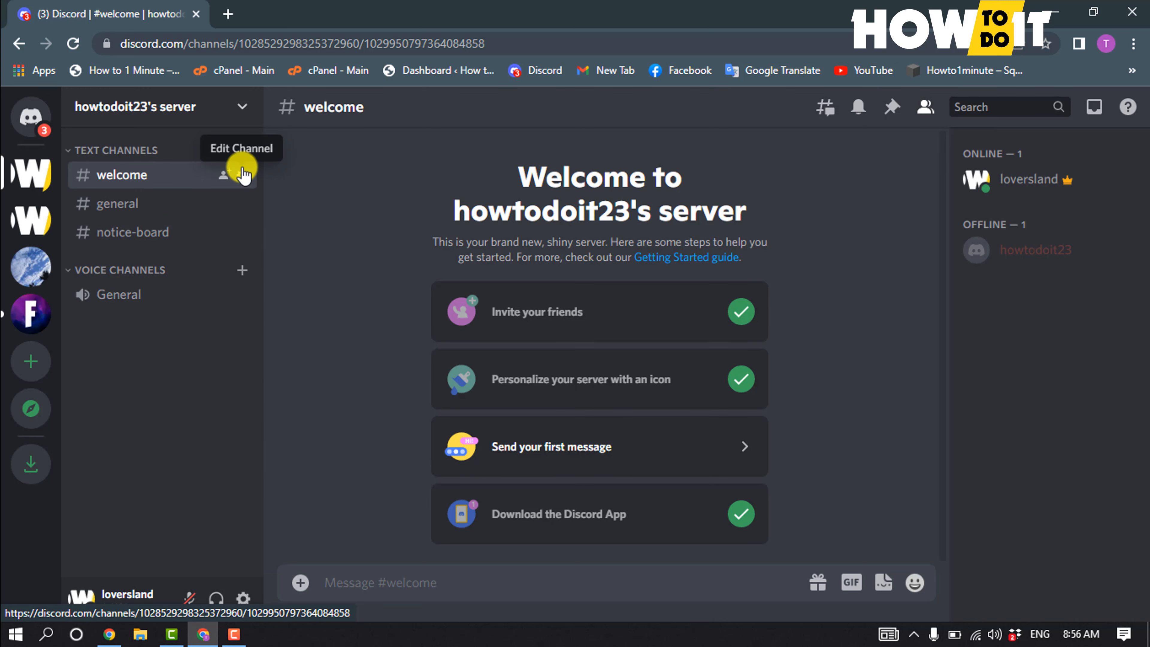
left_click(223, 174)
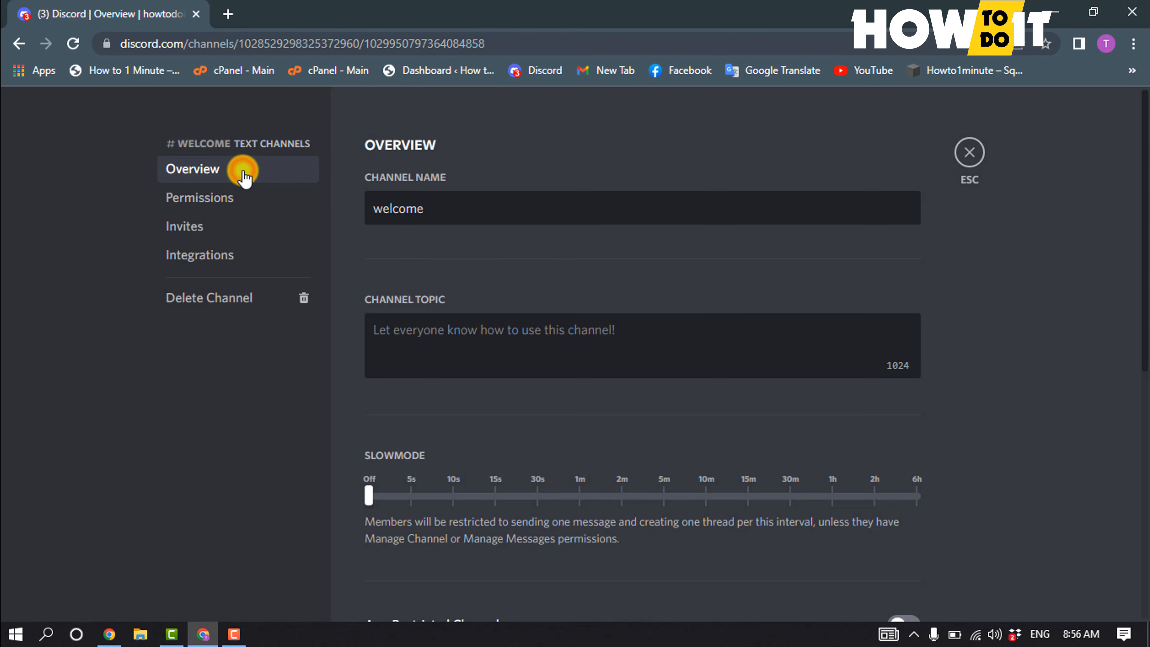
left_click(199, 197)
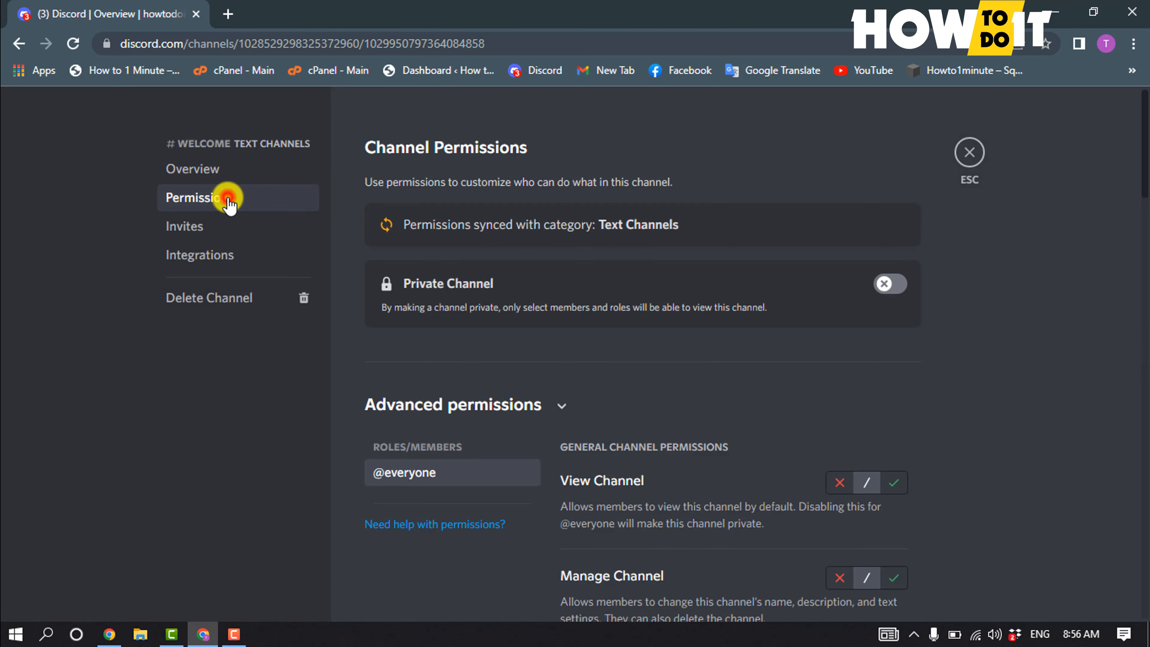
left_click(200, 197)
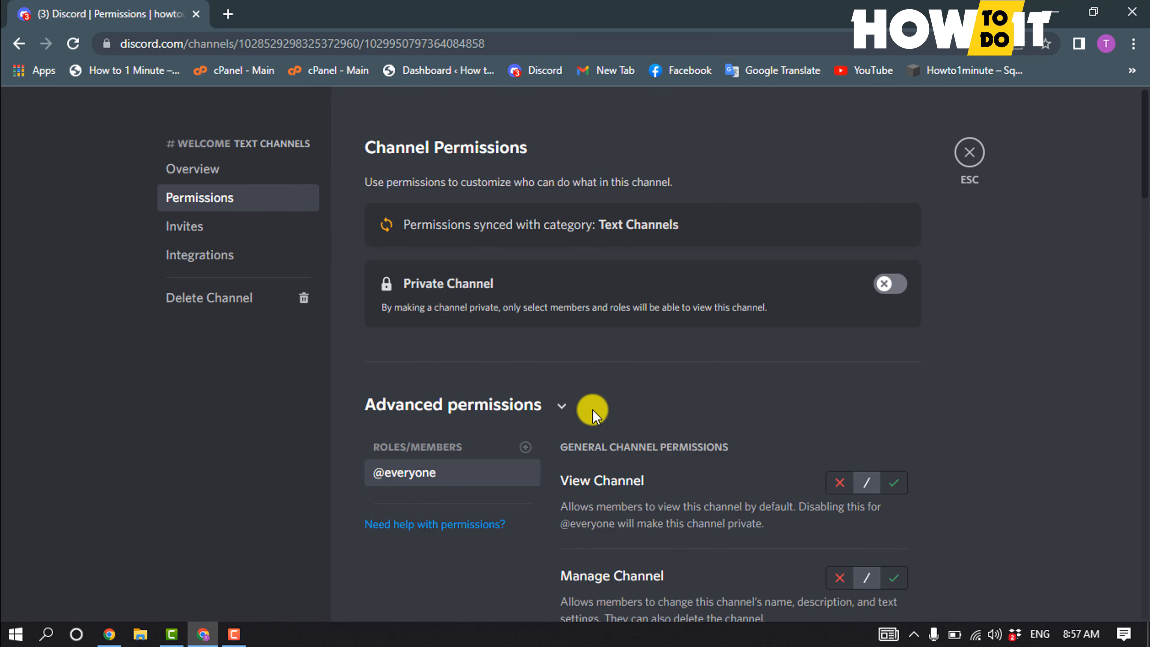
scroll("down", 3)
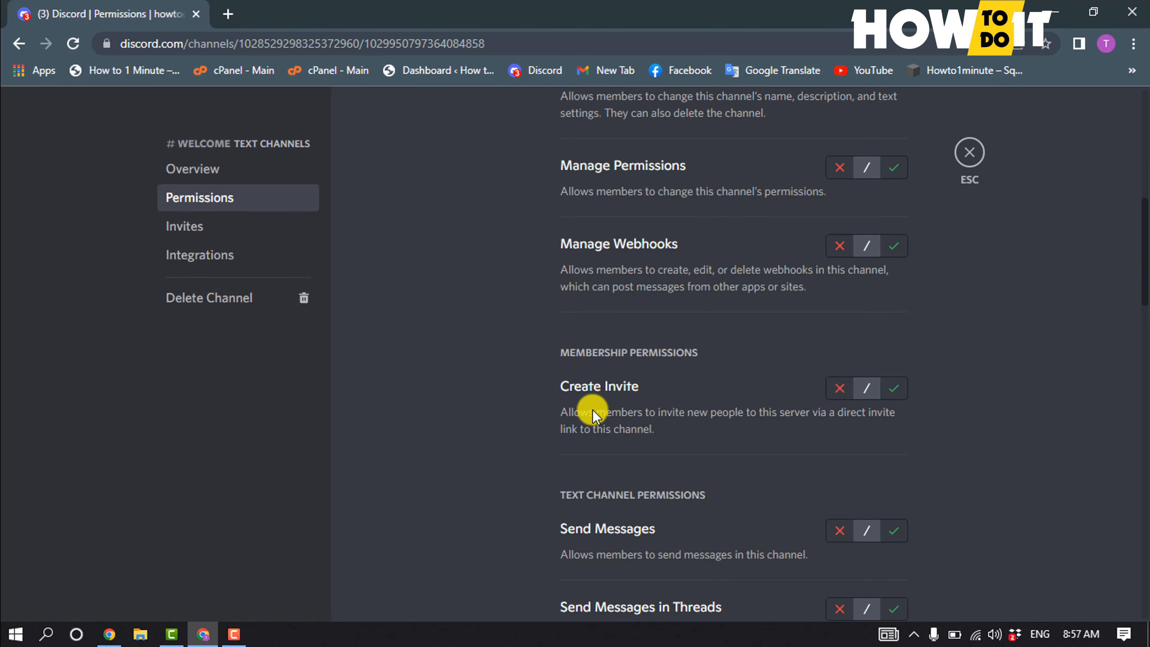
scroll("down", 3)
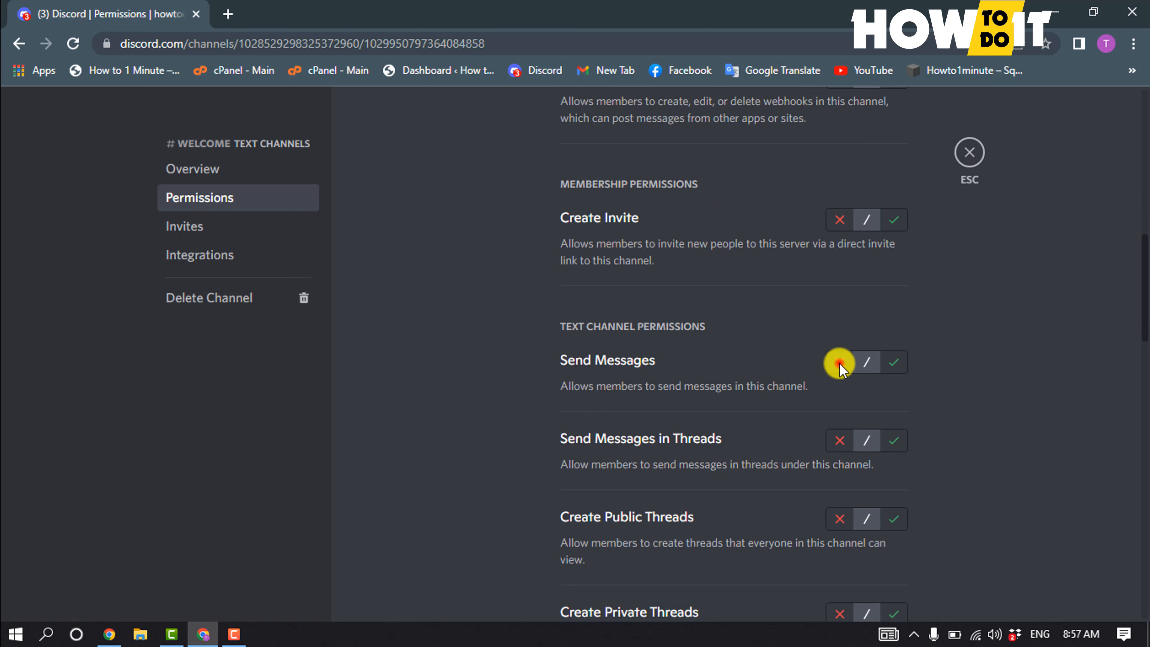
left_click(839, 362)
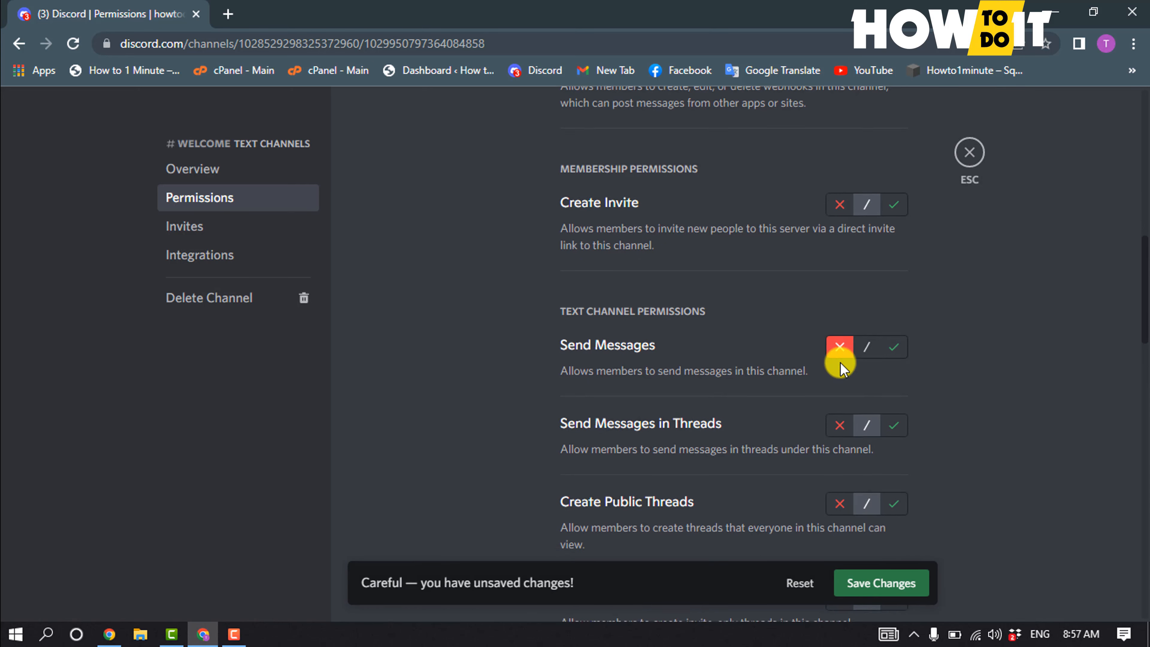
scroll("down", 3)
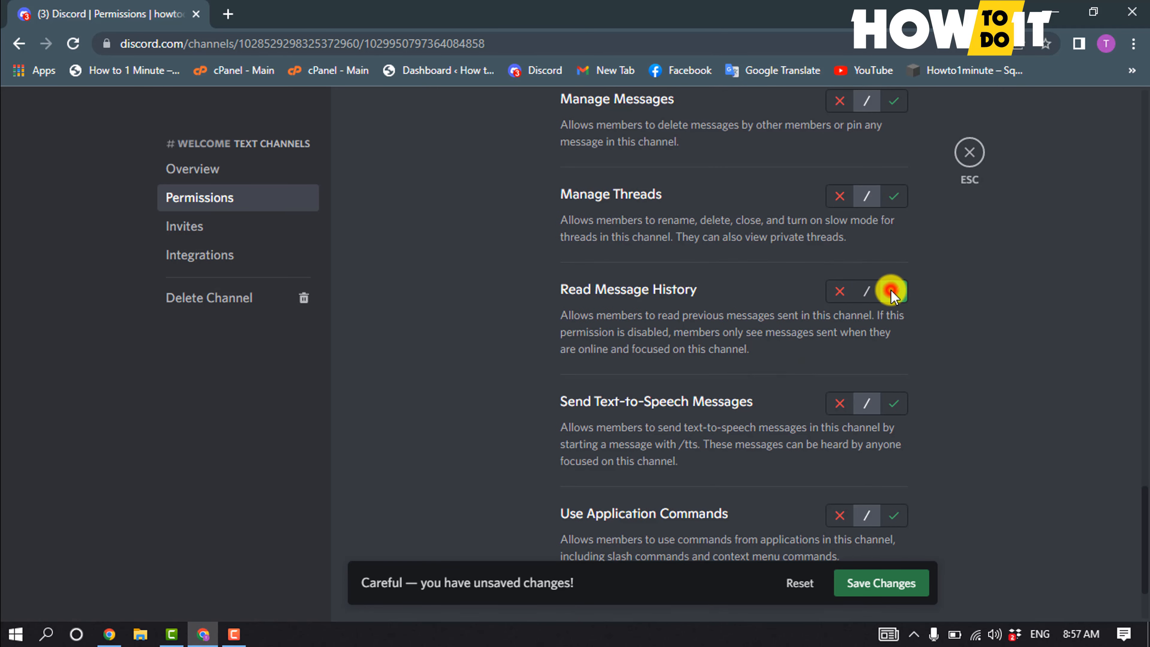
left_click(893, 291)
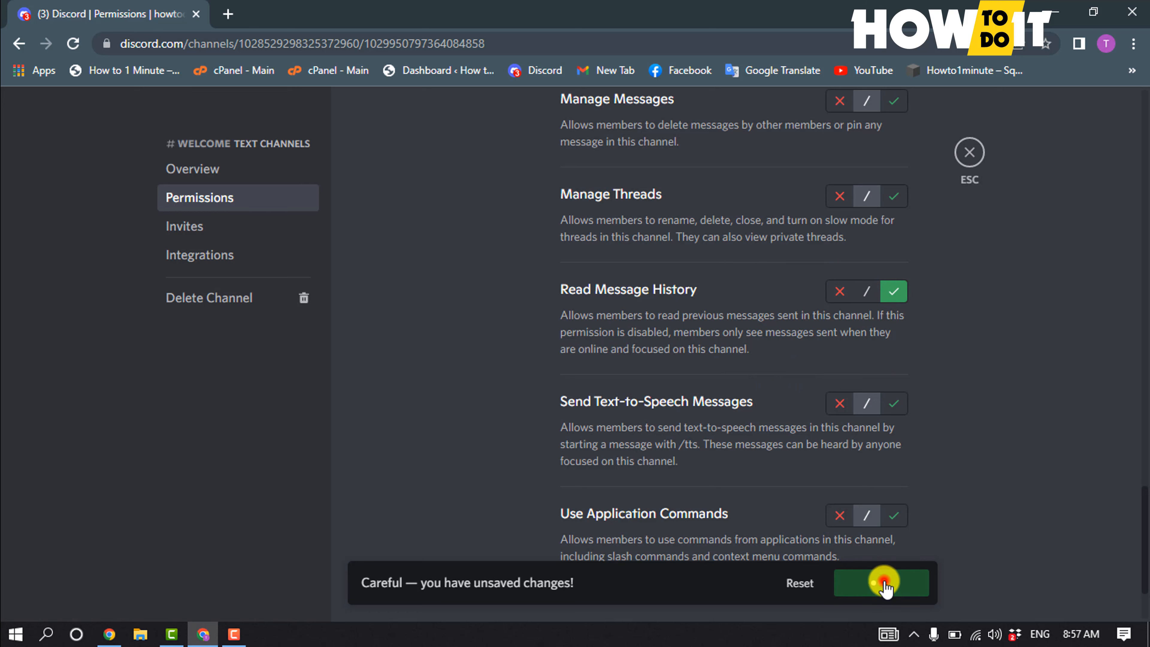
left_click(881, 583)
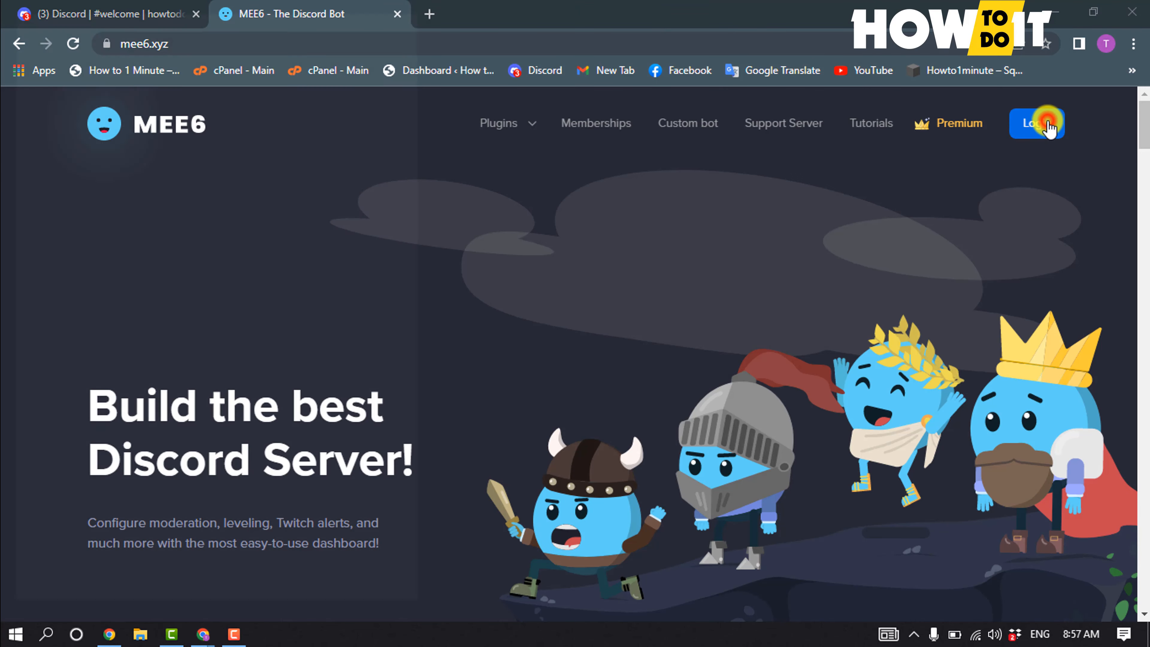
Log in to mee6.xyz and authorize MEE6 with the Discord account
left_click(1037, 123)
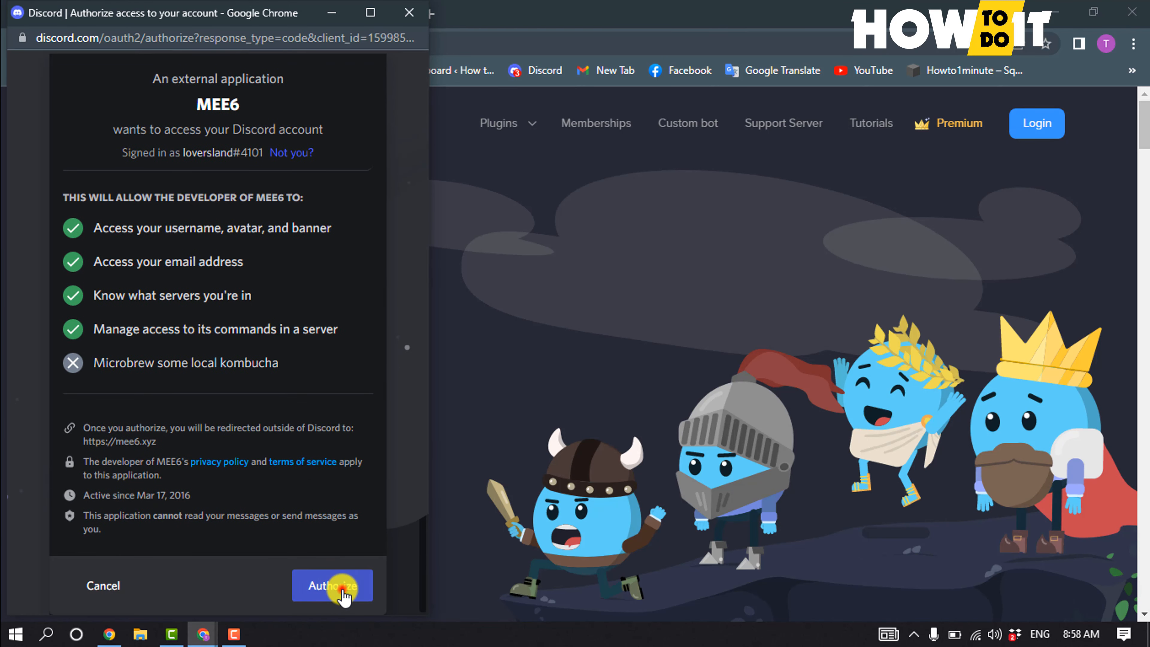
left_click(333, 585)
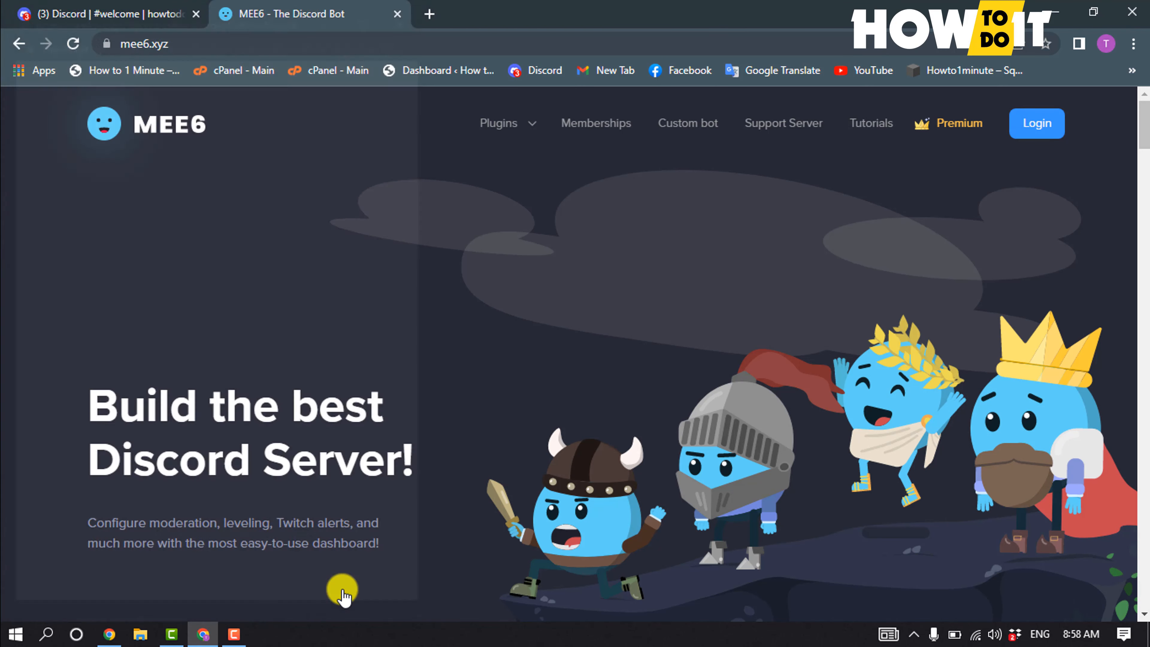
left_click(1035, 124)
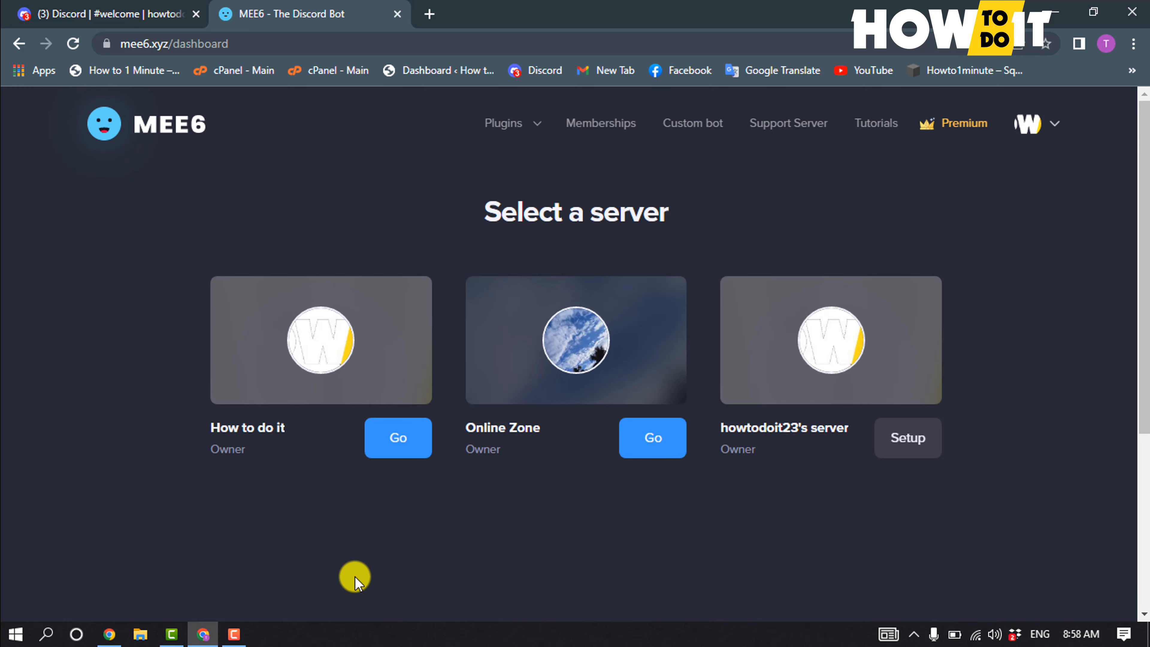
mouse_move(352, 593)
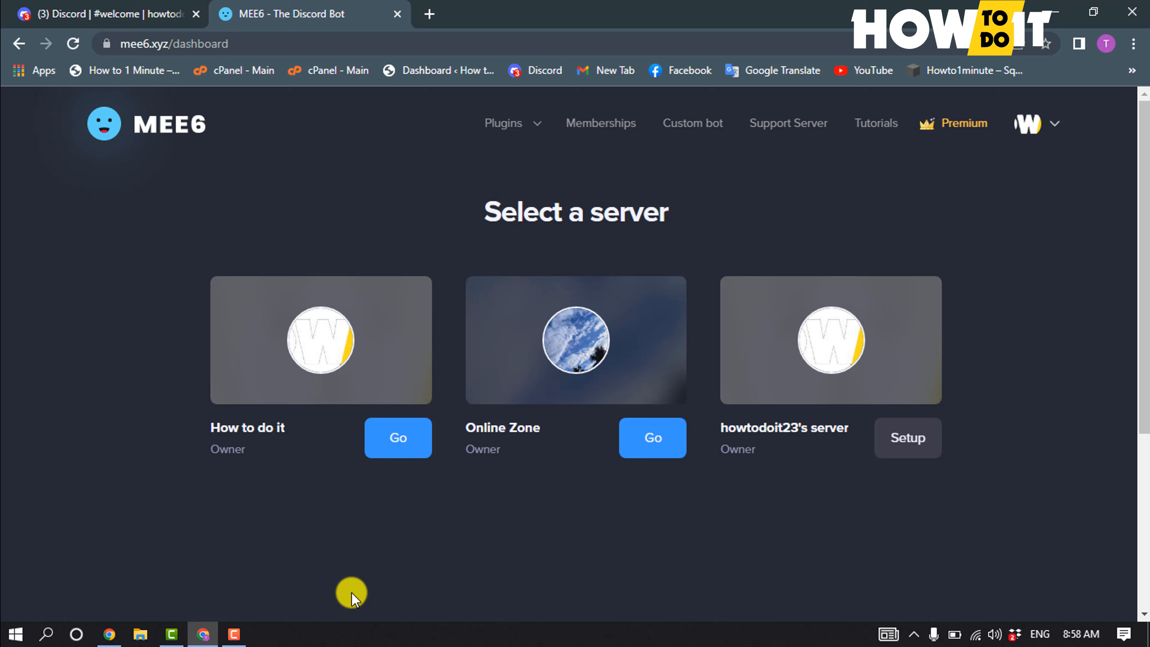
mouse_move(360, 587)
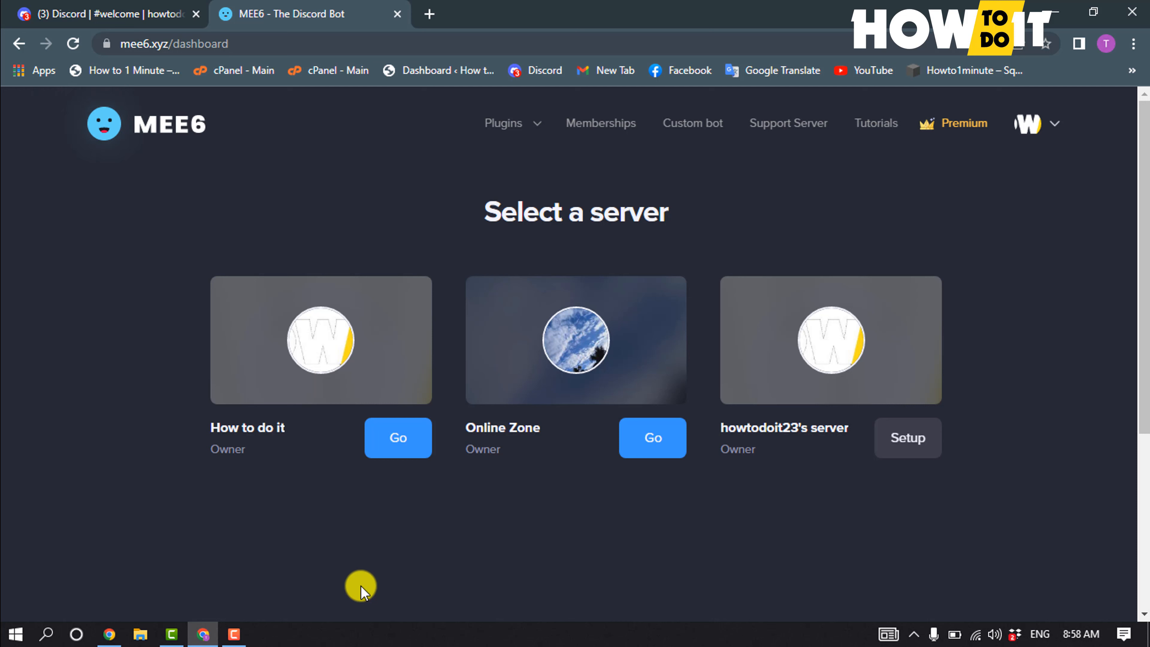
mouse_move(958, 608)
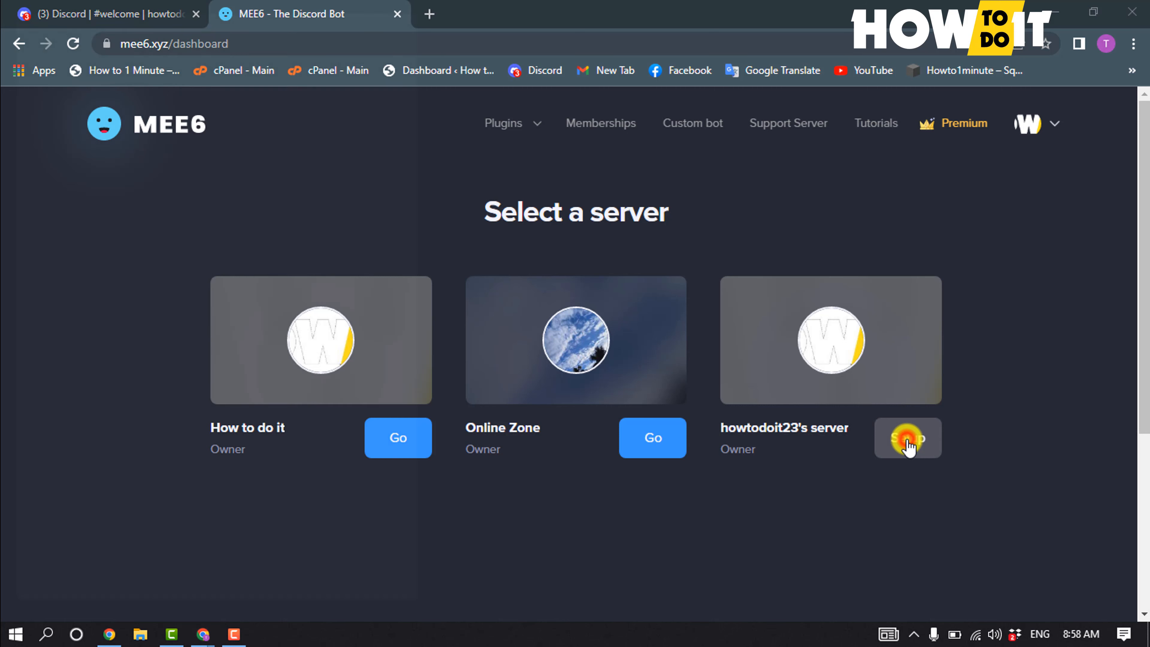
Add MEE6 to howtodoit23's server and grant its listed permissions
left_click(908, 438)
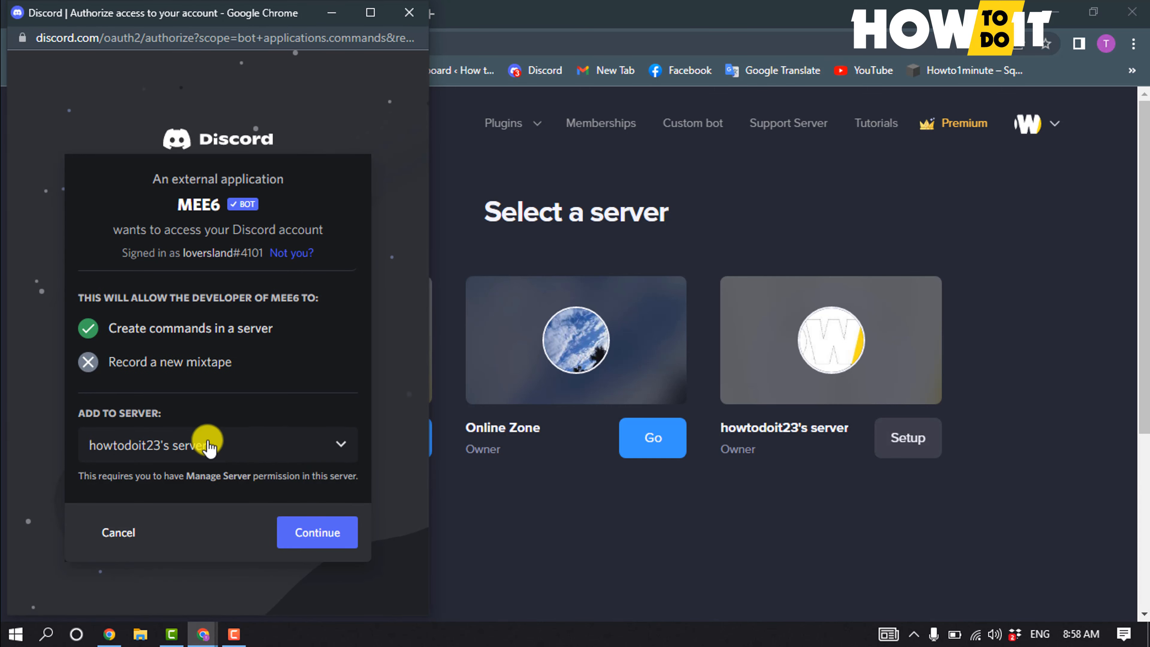
left_click(317, 532)
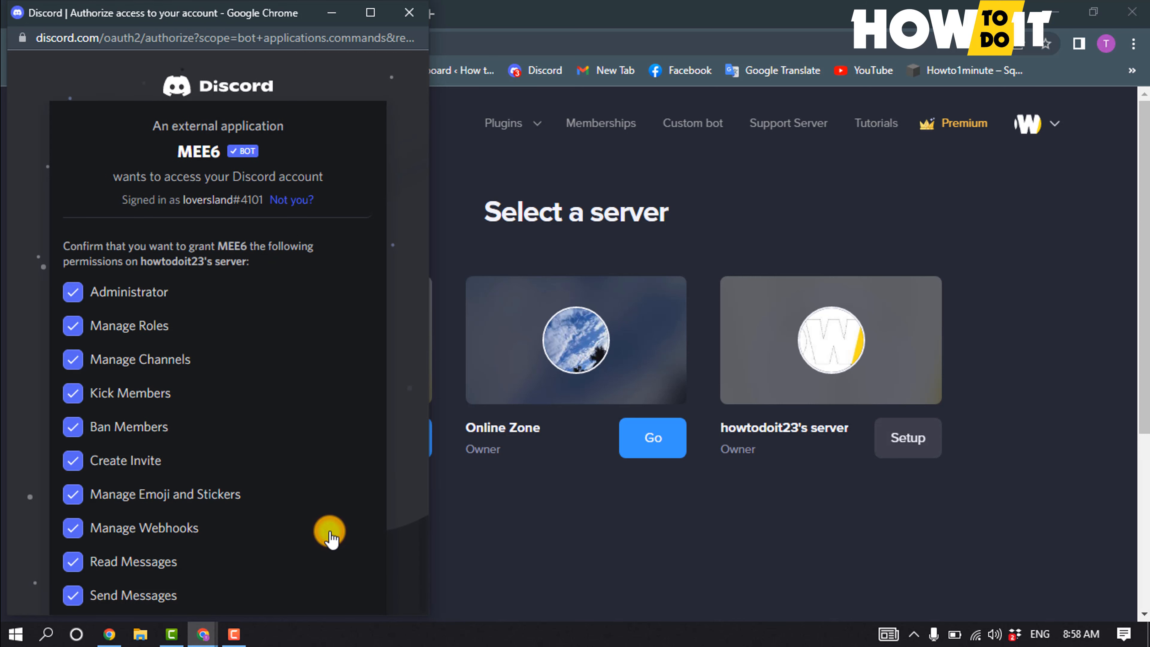
scroll("down", 3)
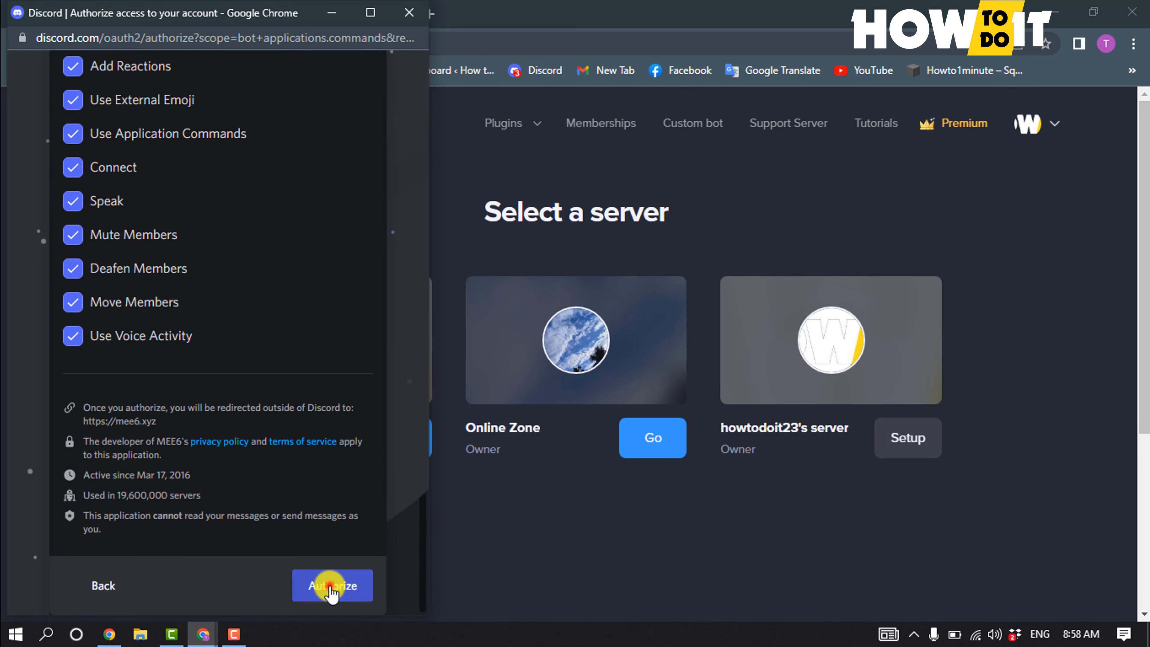
left_click(333, 585)
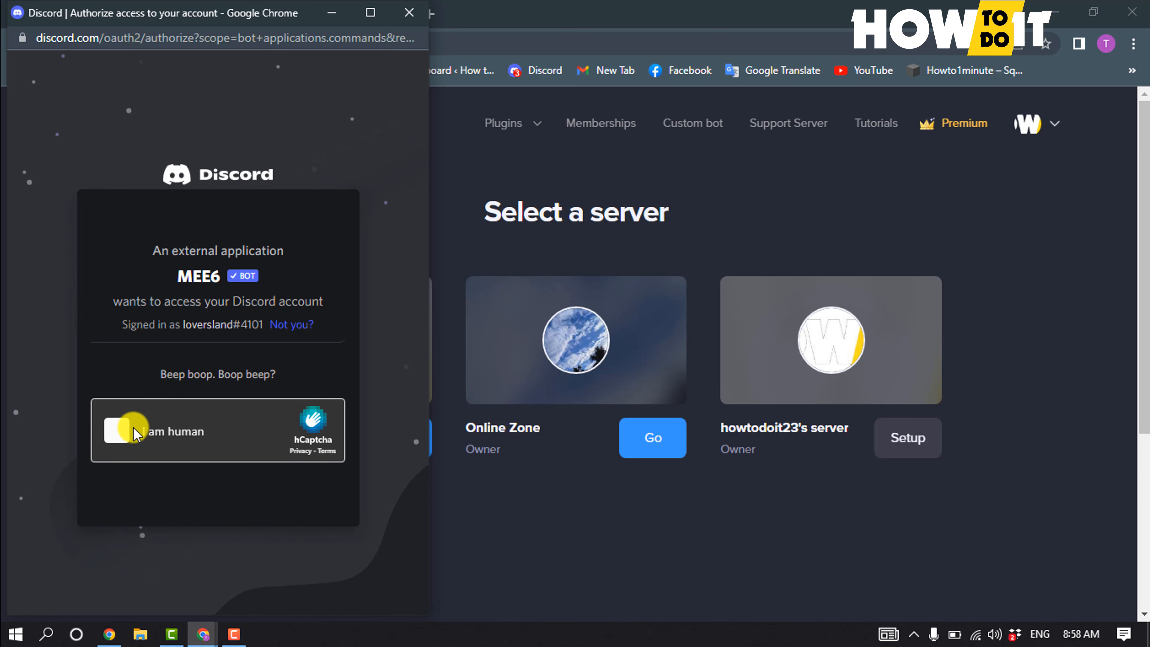
Complete the hCaptcha 'I am human' verification
left_click(116, 430)
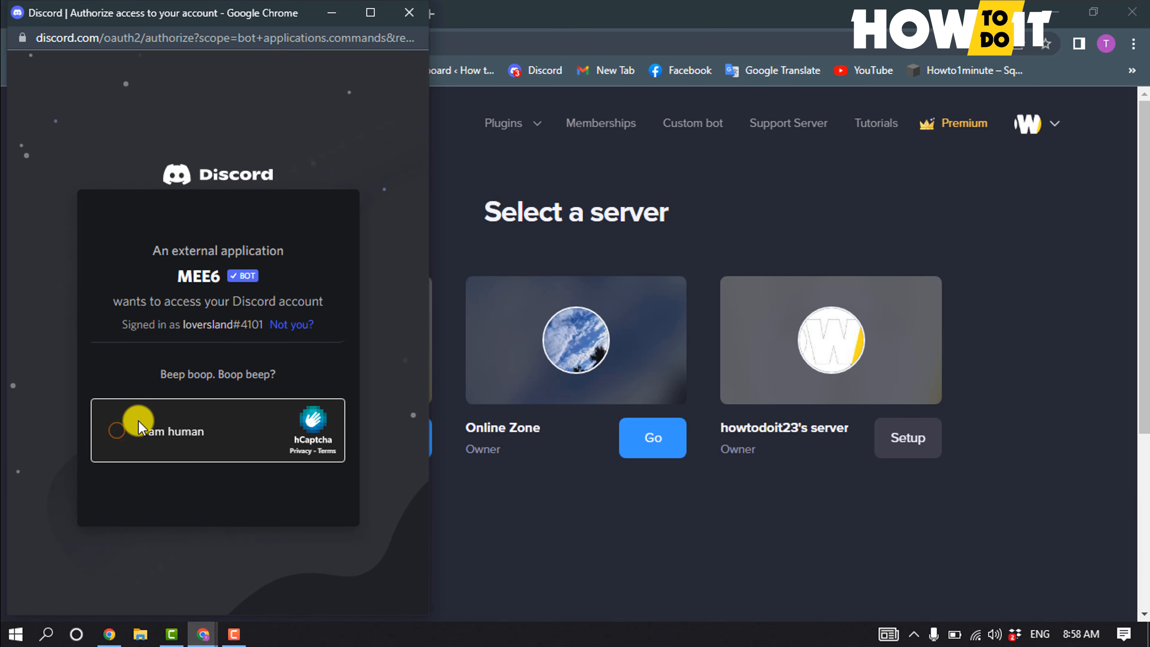
left_click(119, 430)
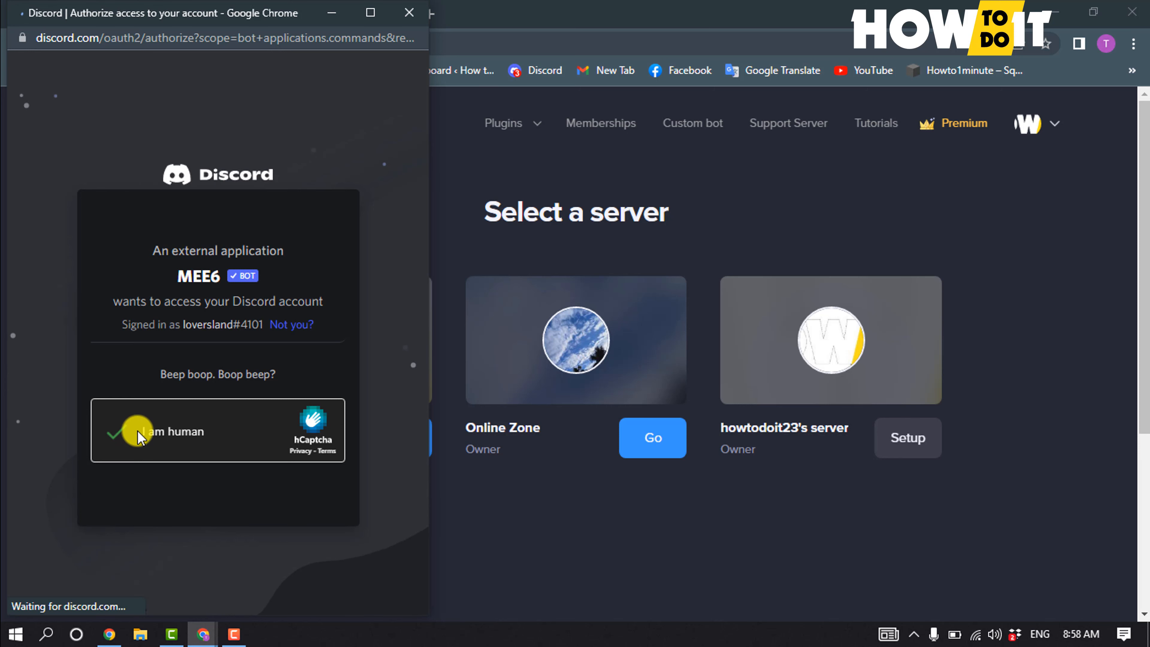
left_click(119, 431)
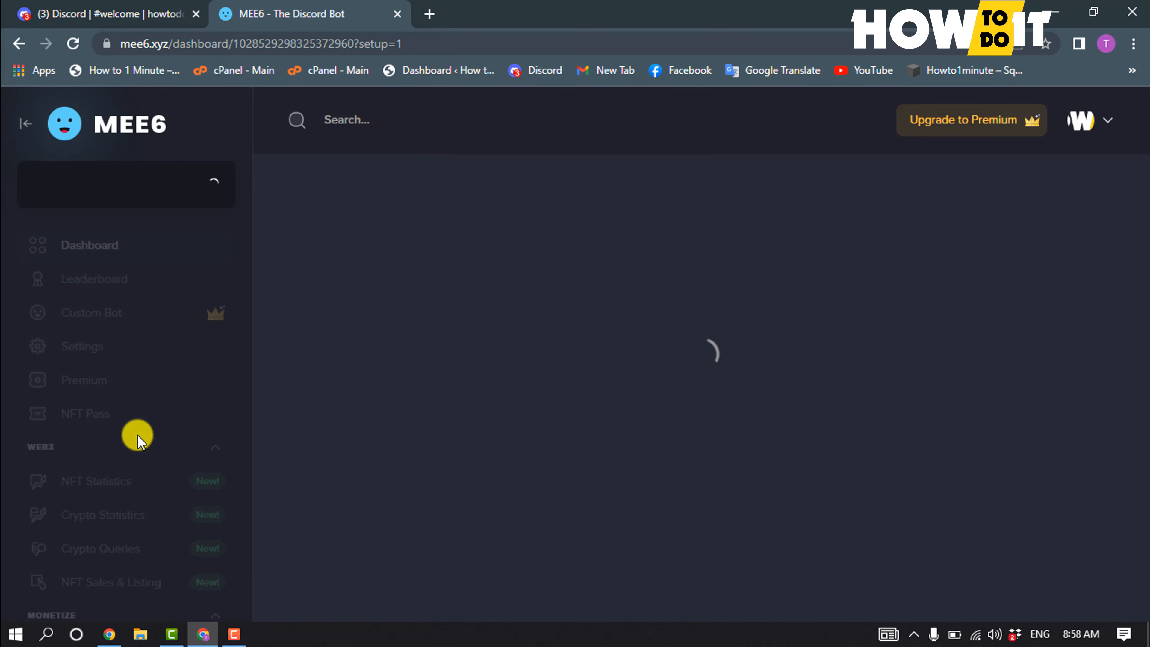
Confirm MEE6 joined the server, then go to the Welcome plugin under Server Management
left_click(106, 14)
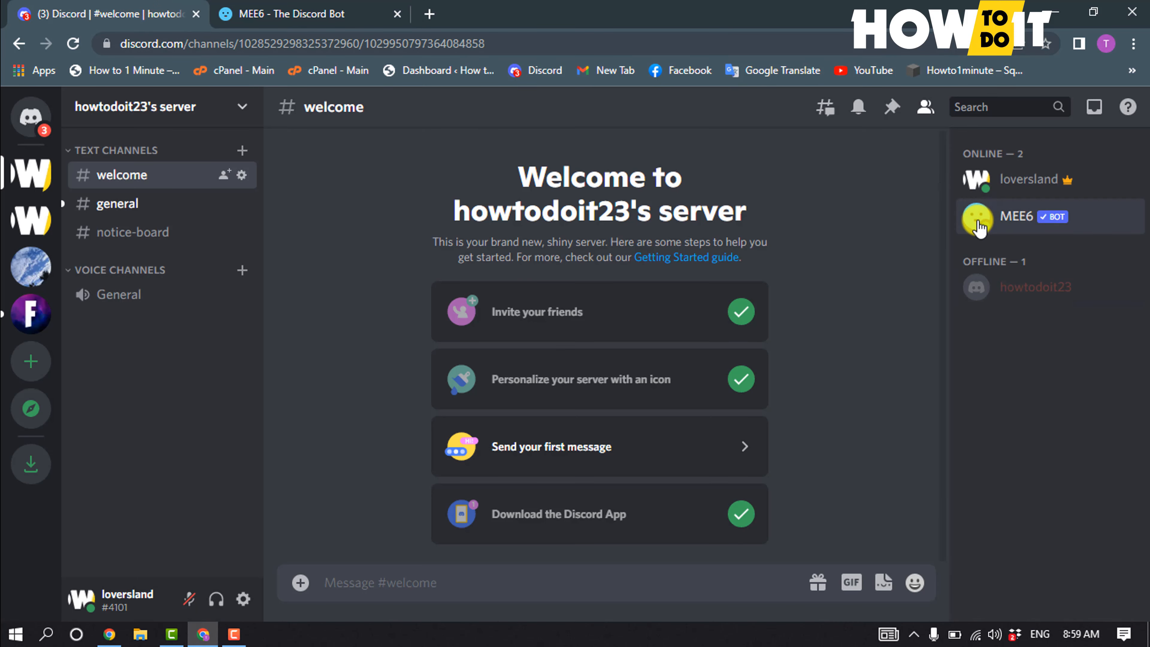
mouse_move(1033, 252)
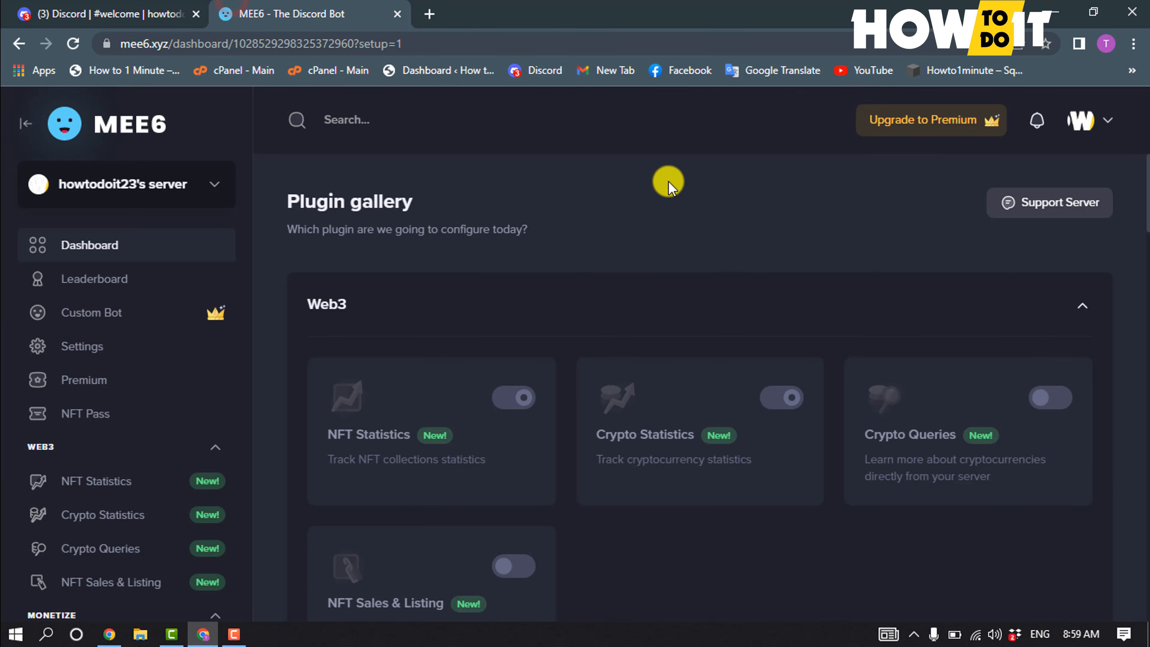
scroll("down", 3)
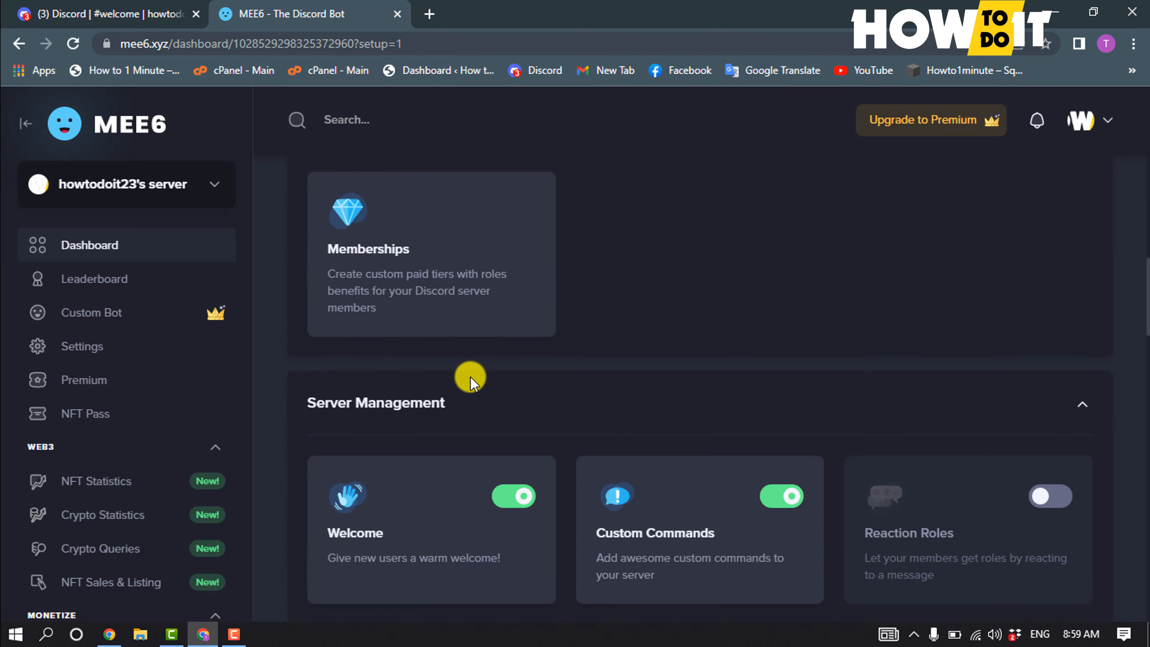
scroll("down", 3)
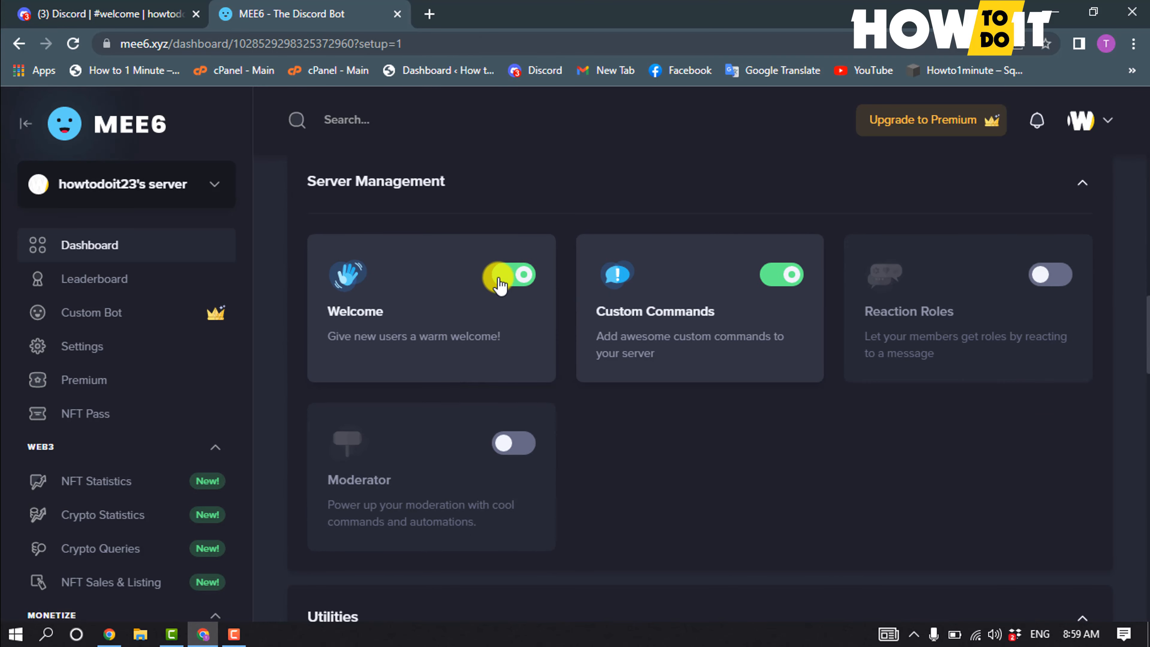
left_click(513, 274)
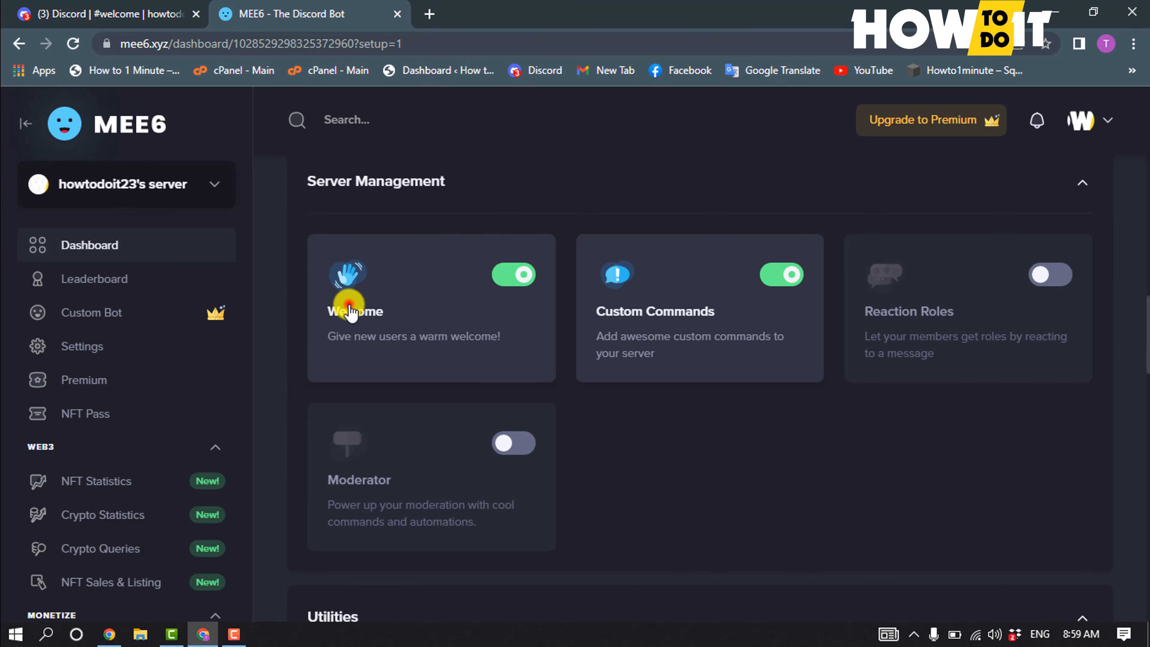
left_click(356, 311)
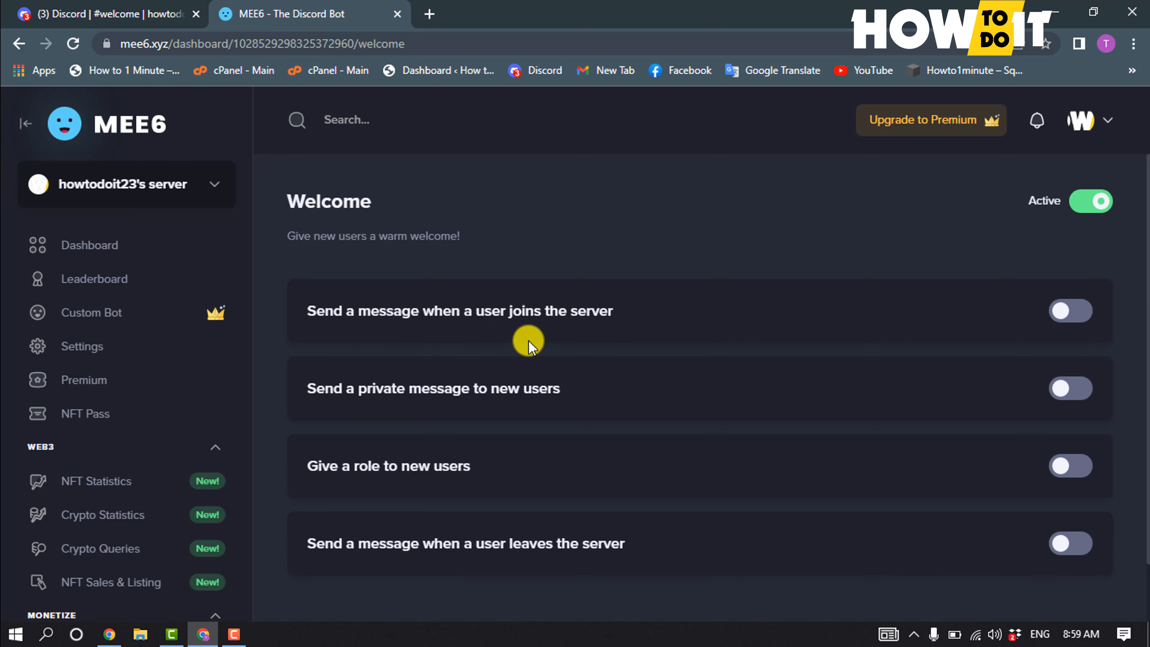
Enable a text welcome message on join posting to #welcome and save
left_click(1071, 311)
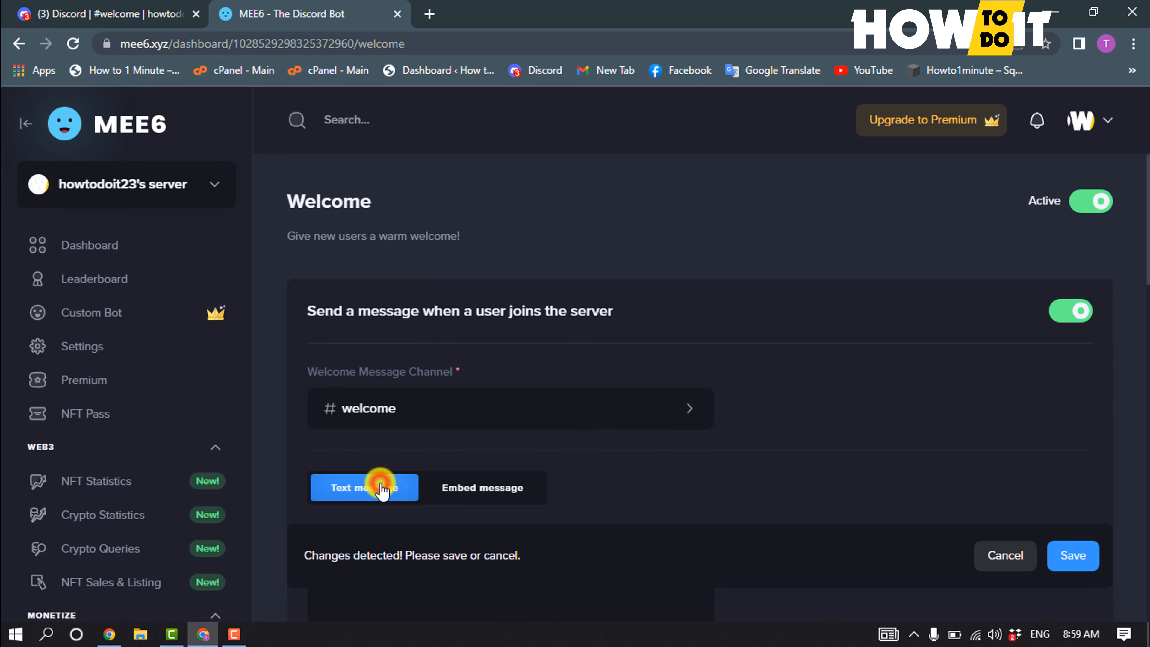
left_click(363, 487)
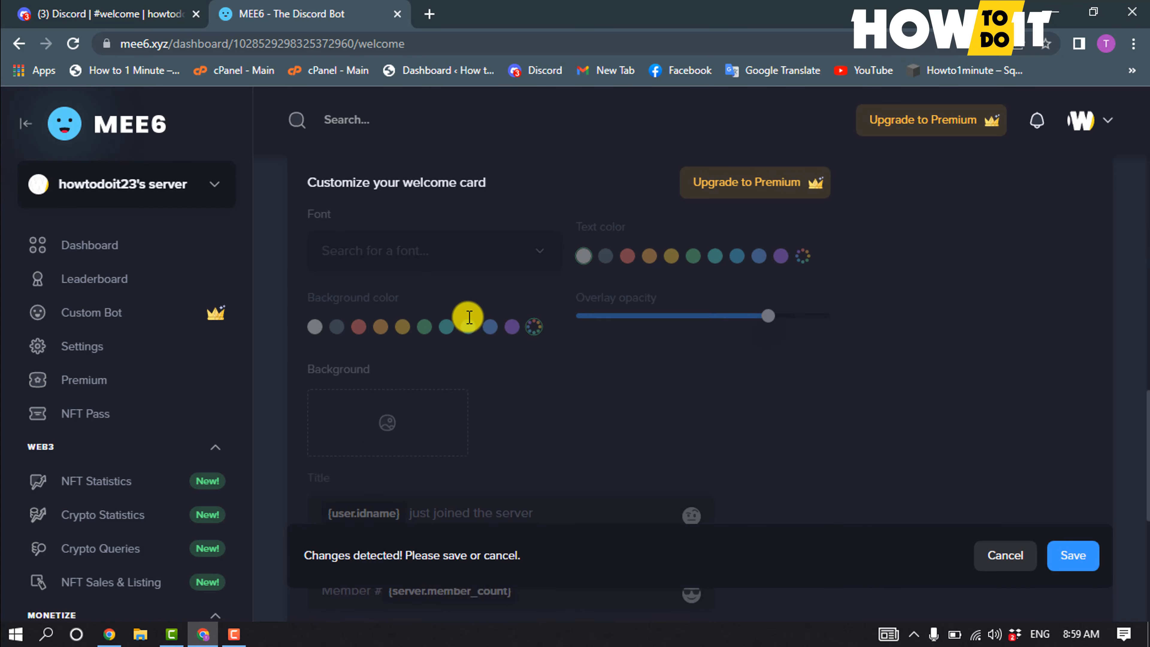
scroll("down", 3)
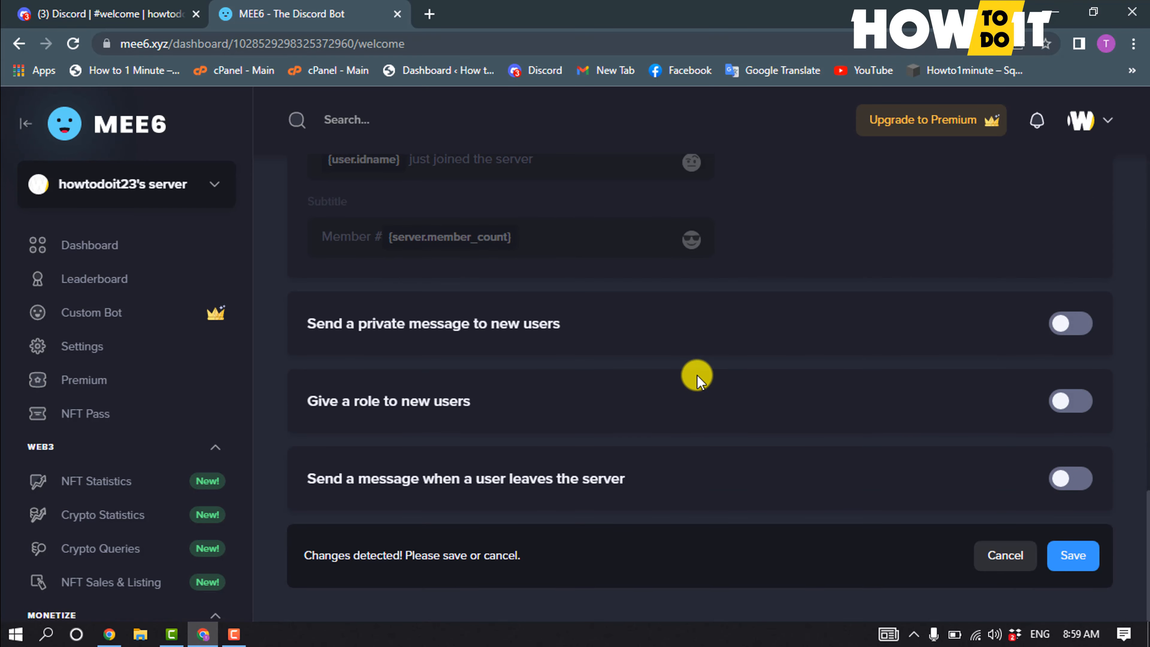
left_click(1072, 555)
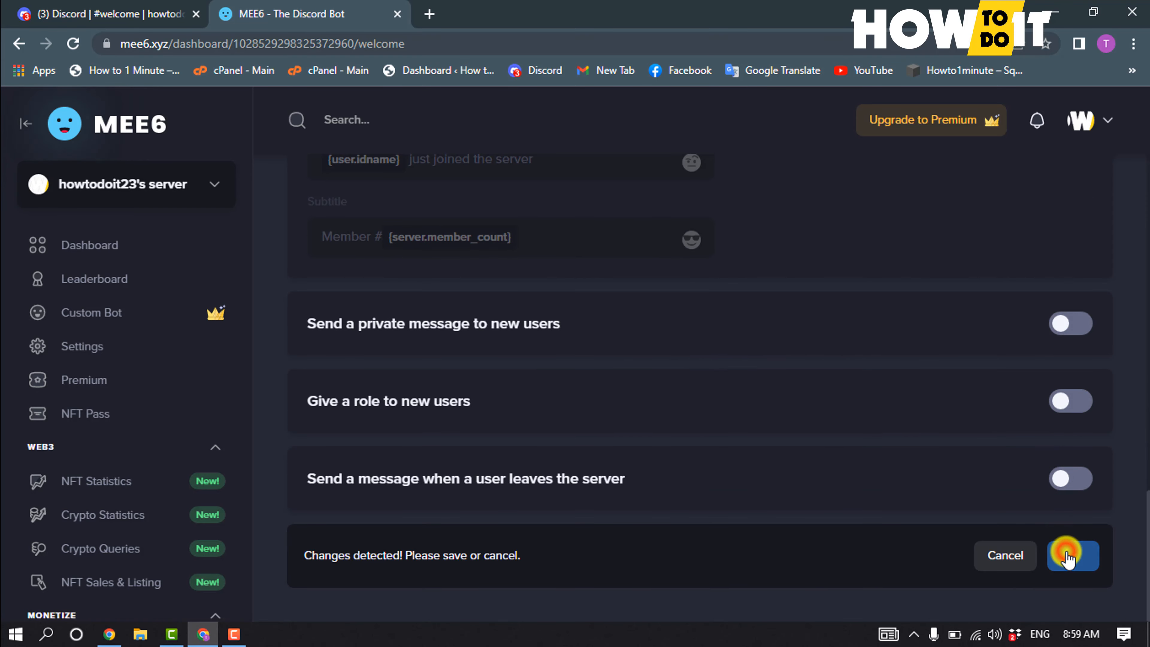
left_click(1071, 555)
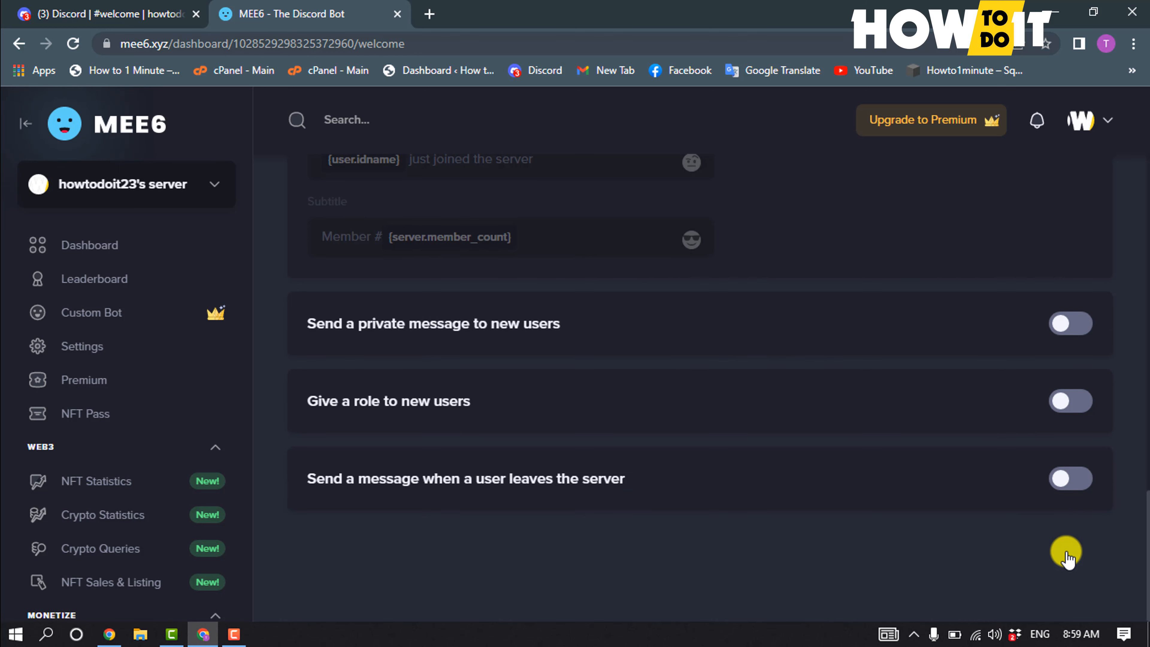